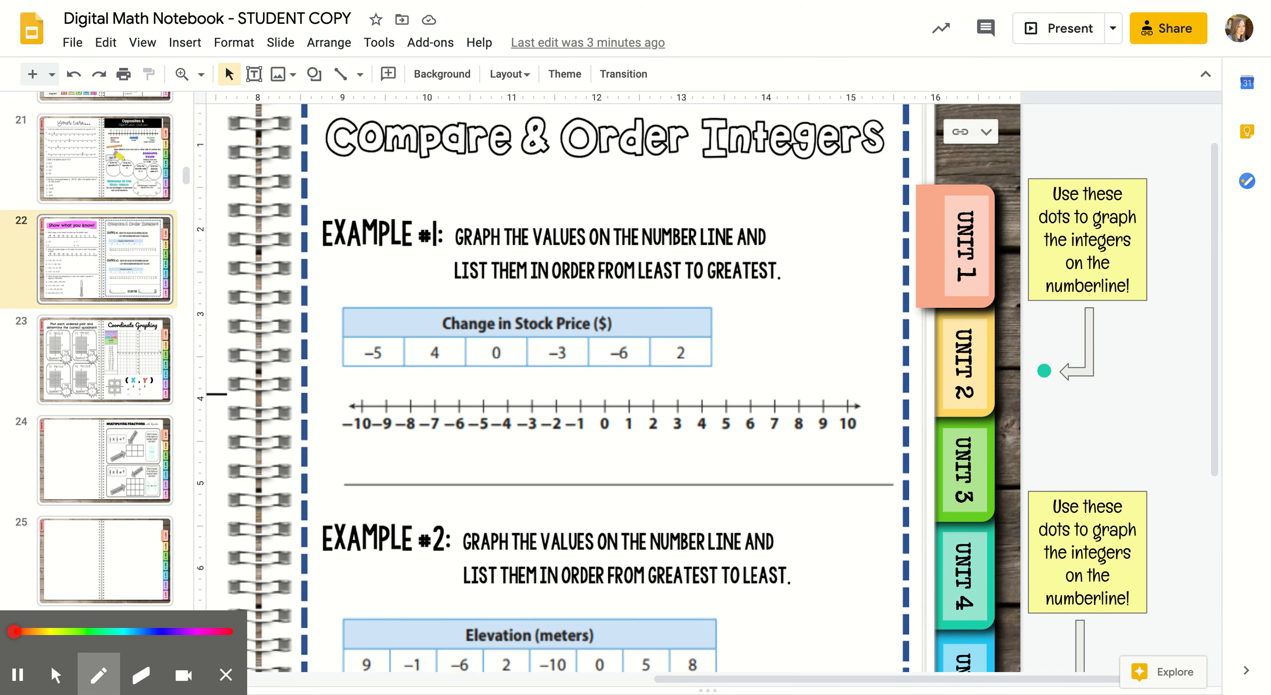
mouse_move(254, 550)
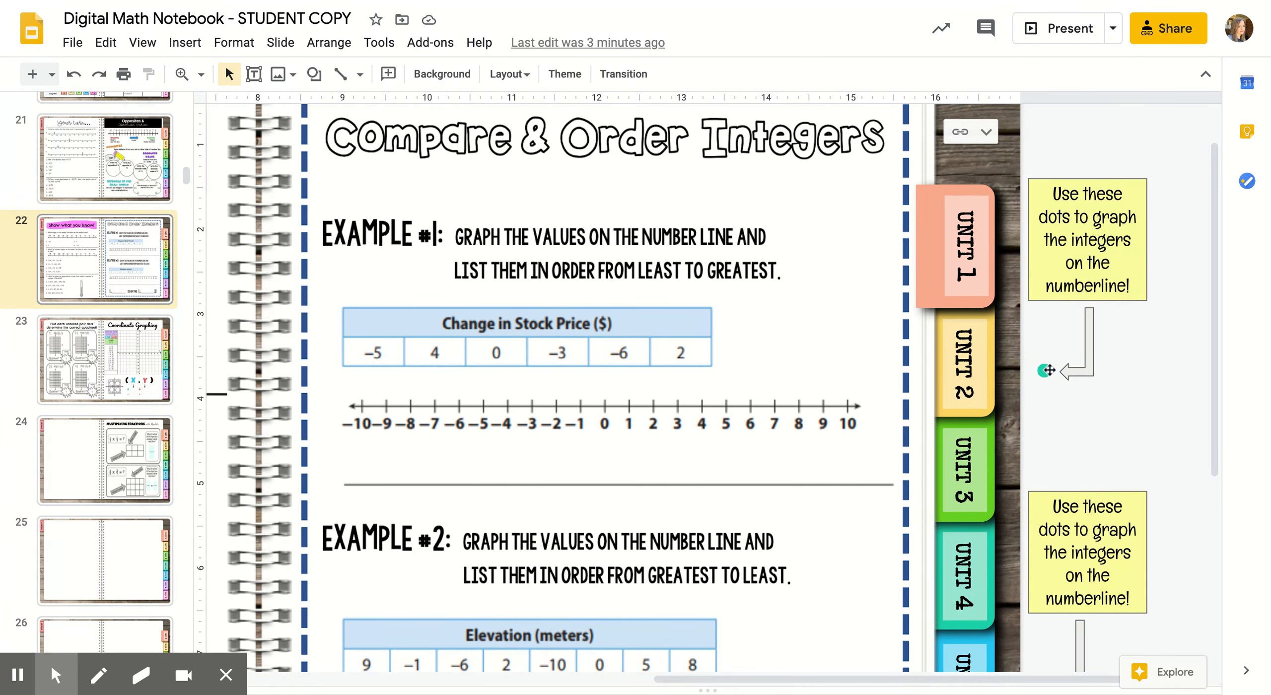
Step: Drag teal dots from the side stack onto -6, -5, -3, 0, 2 and 4 on the first number line
left_click(1045, 371)
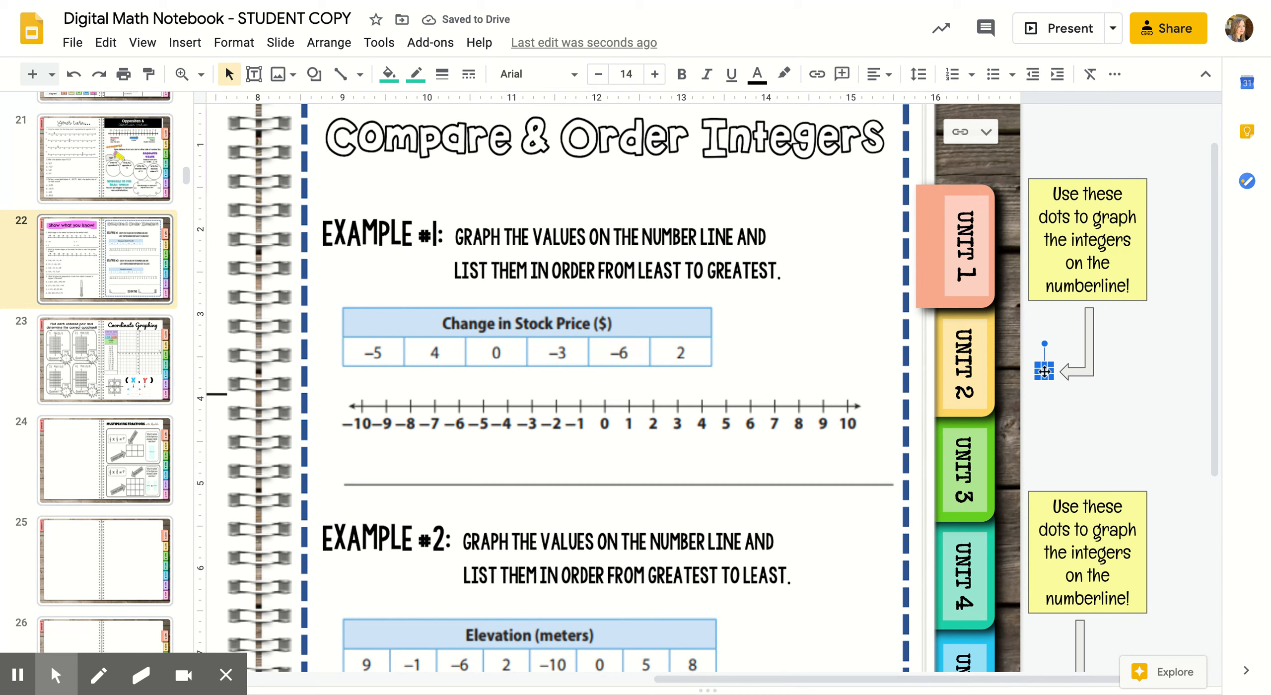
left_click_drag(1045, 366, 621, 406)
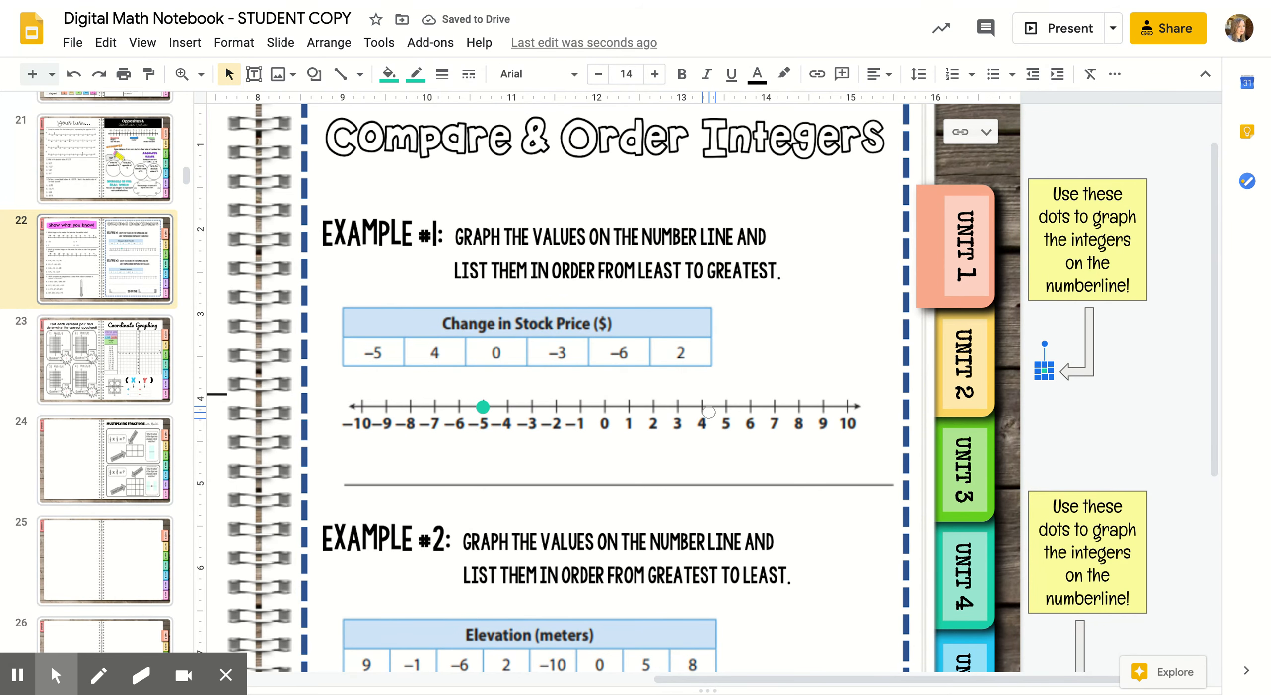
left_click_drag(1044, 364, 700, 390)
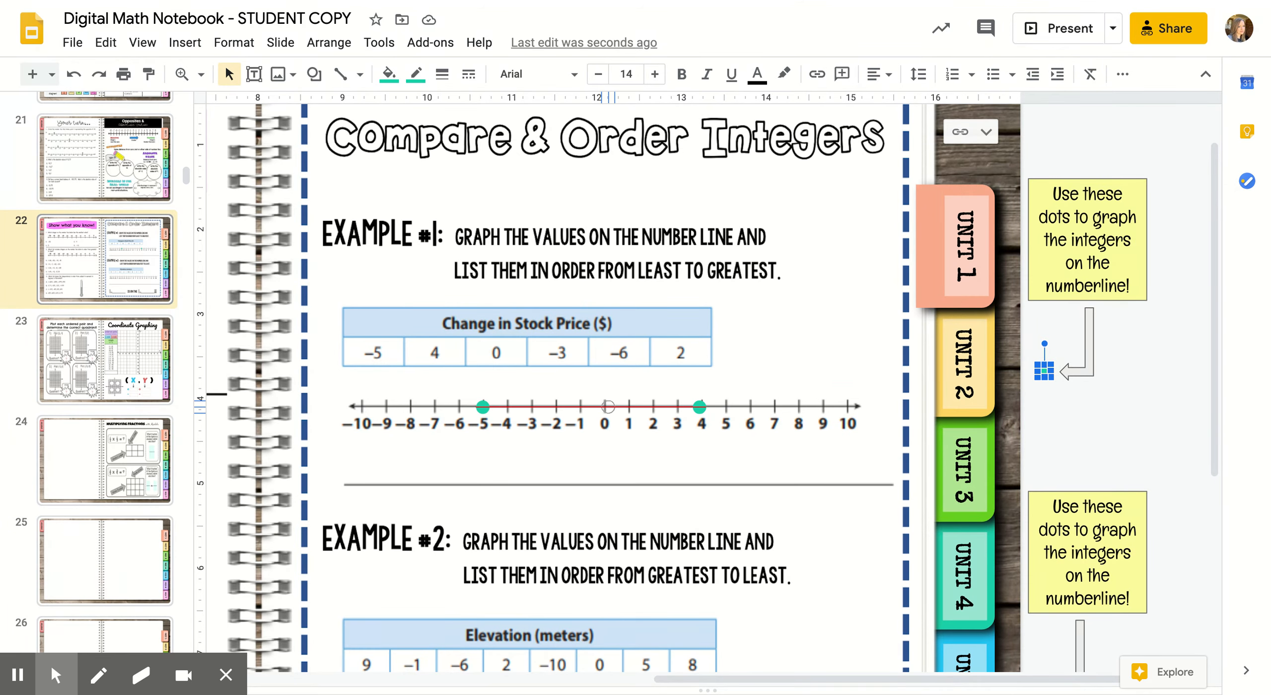
left_click_drag(1045, 369, 604, 405)
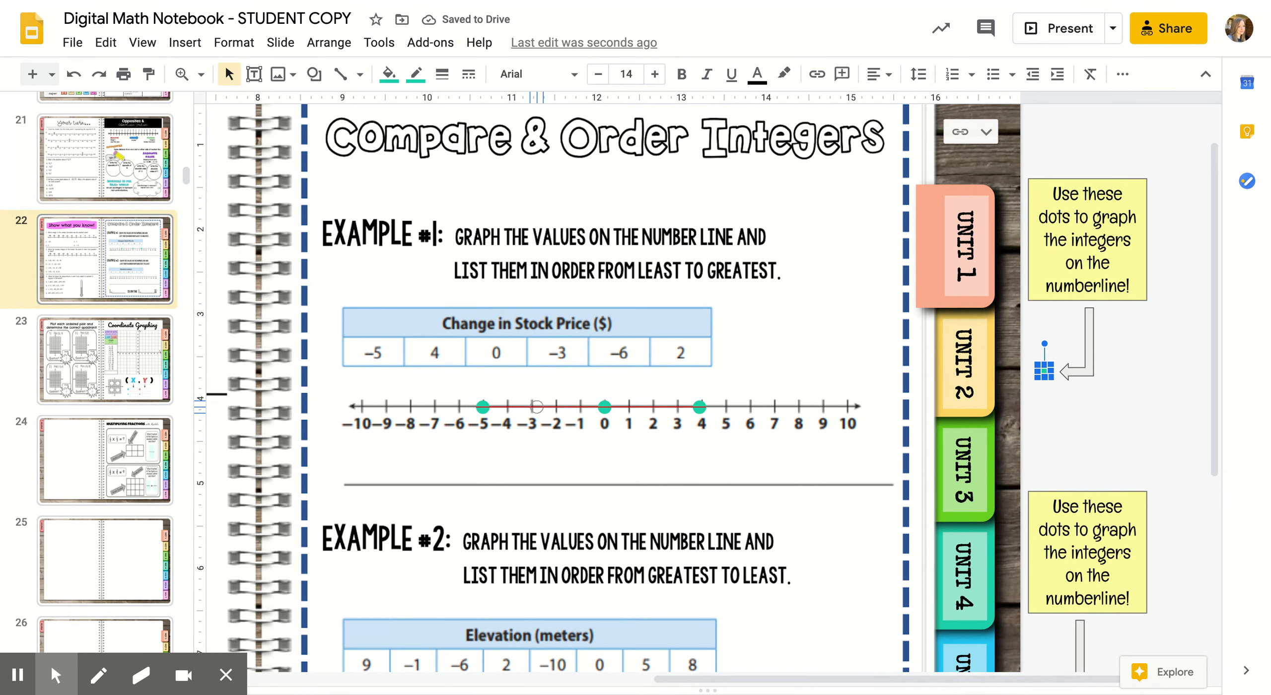
left_click_drag(1044, 365, 533, 402)
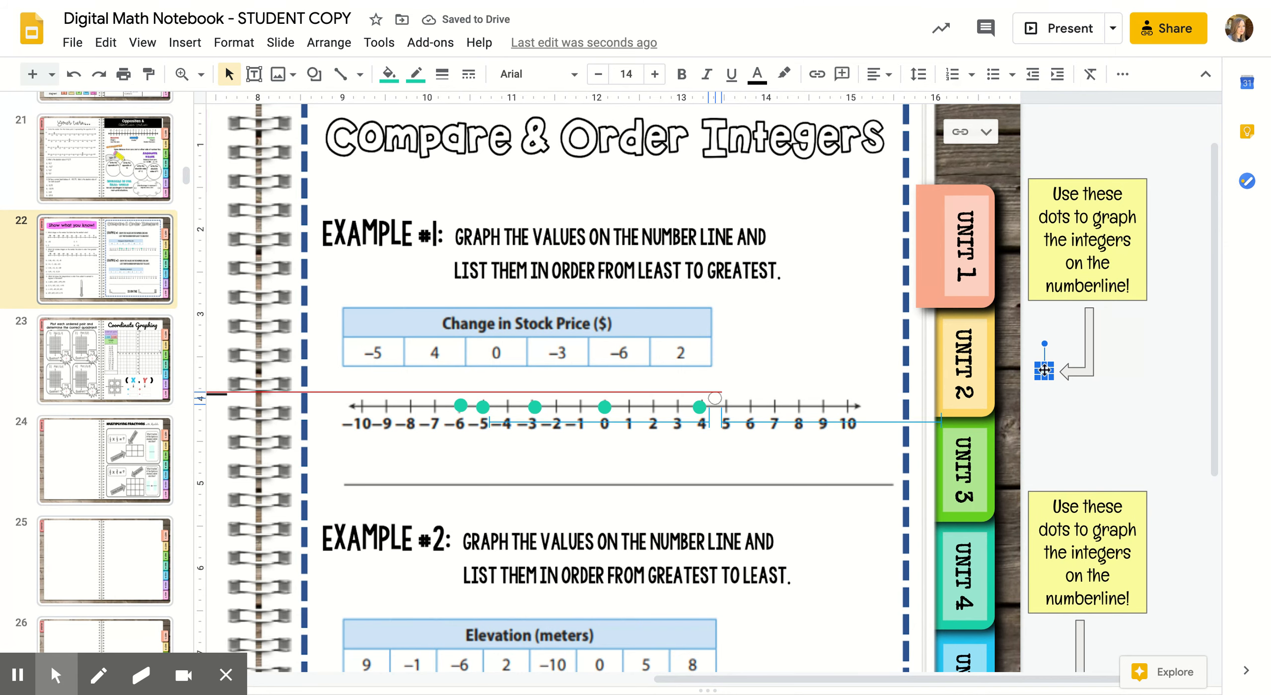
left_click_drag(1042, 368, 652, 407)
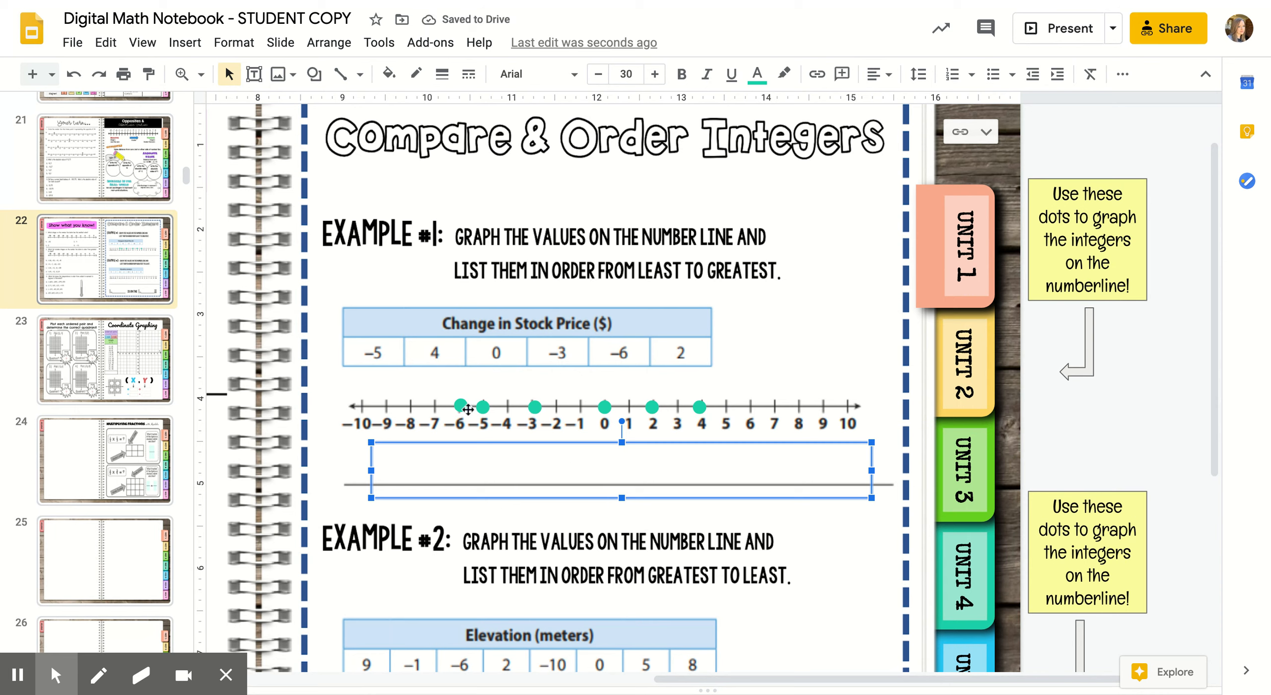
Step: Fill the answer box under the first number line with '-6, -5, -3, 0, 2, 4'
type("-6")
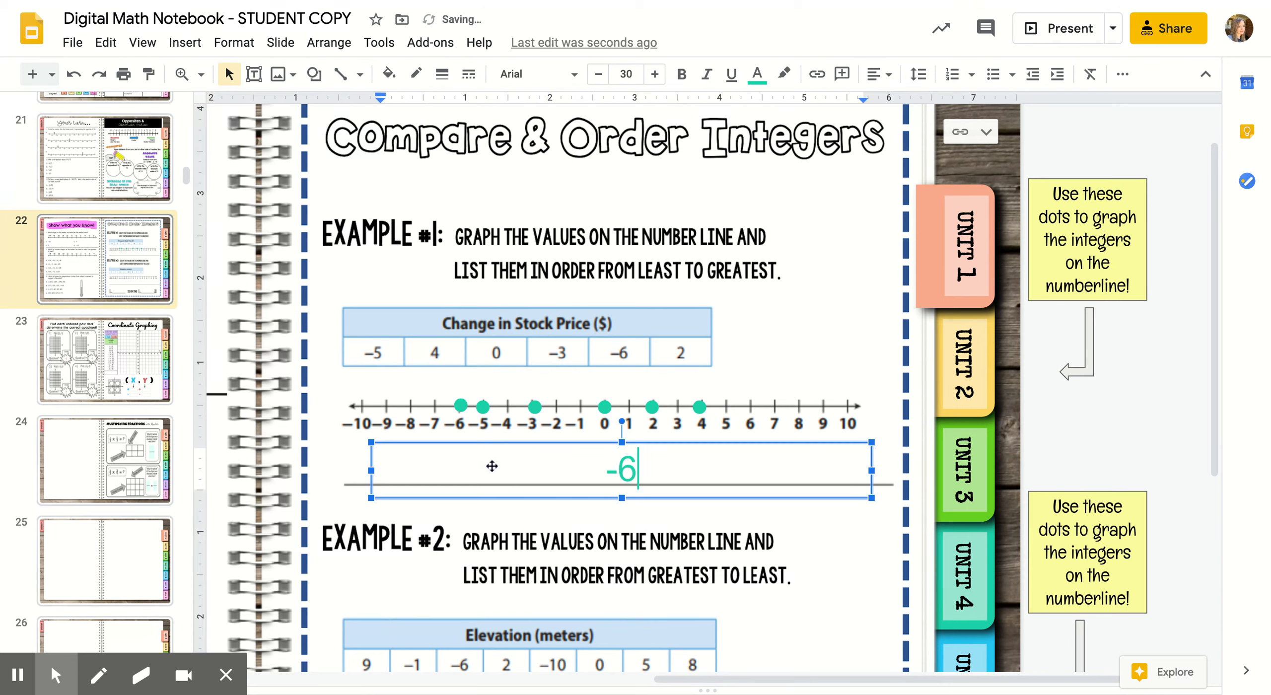
type(",")
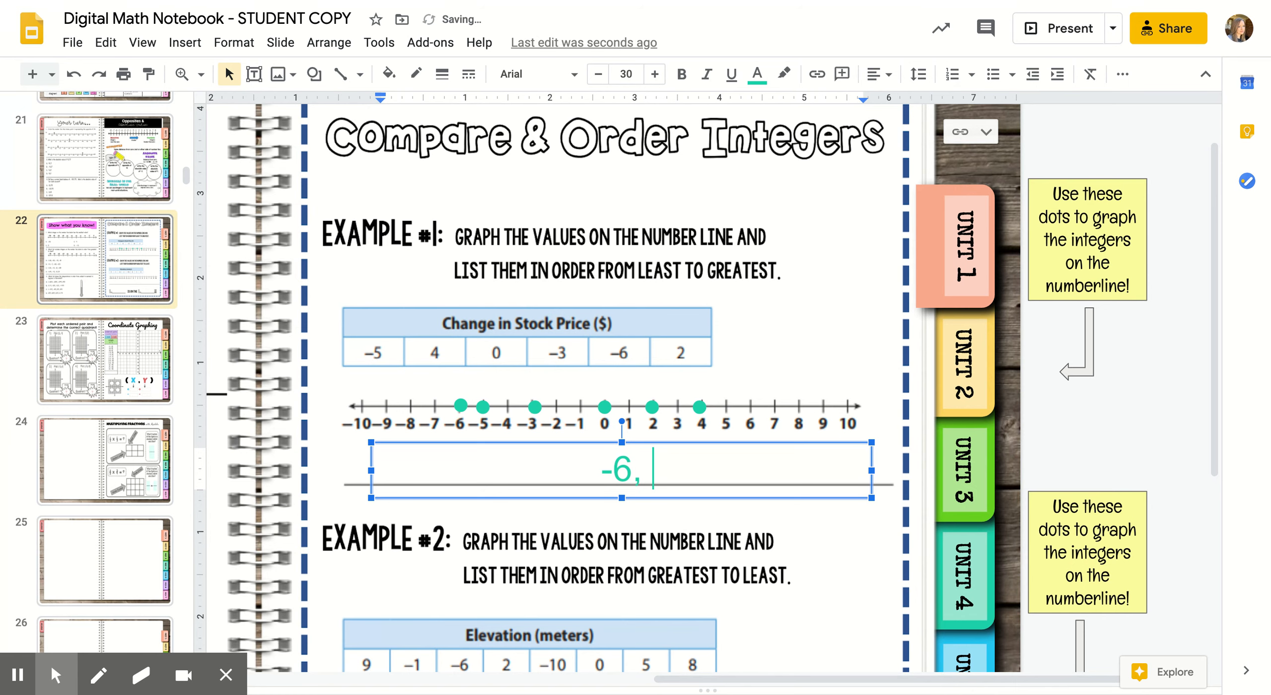
type("-5,")
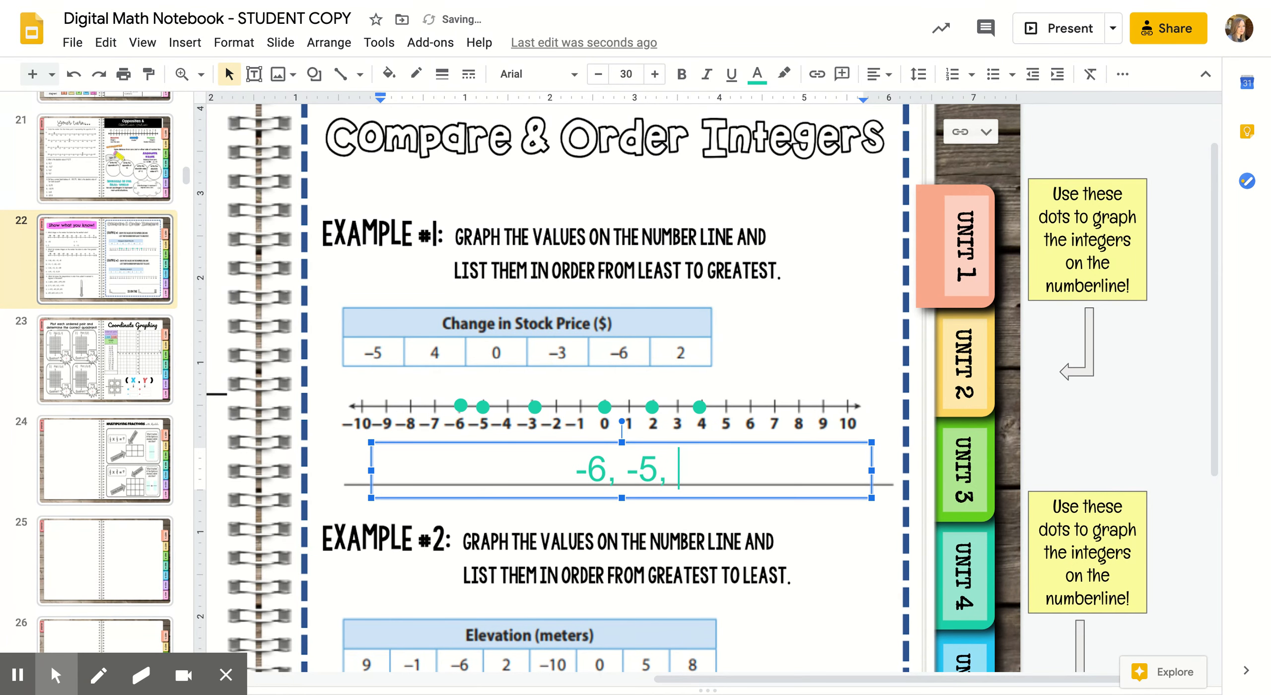
type("-3")
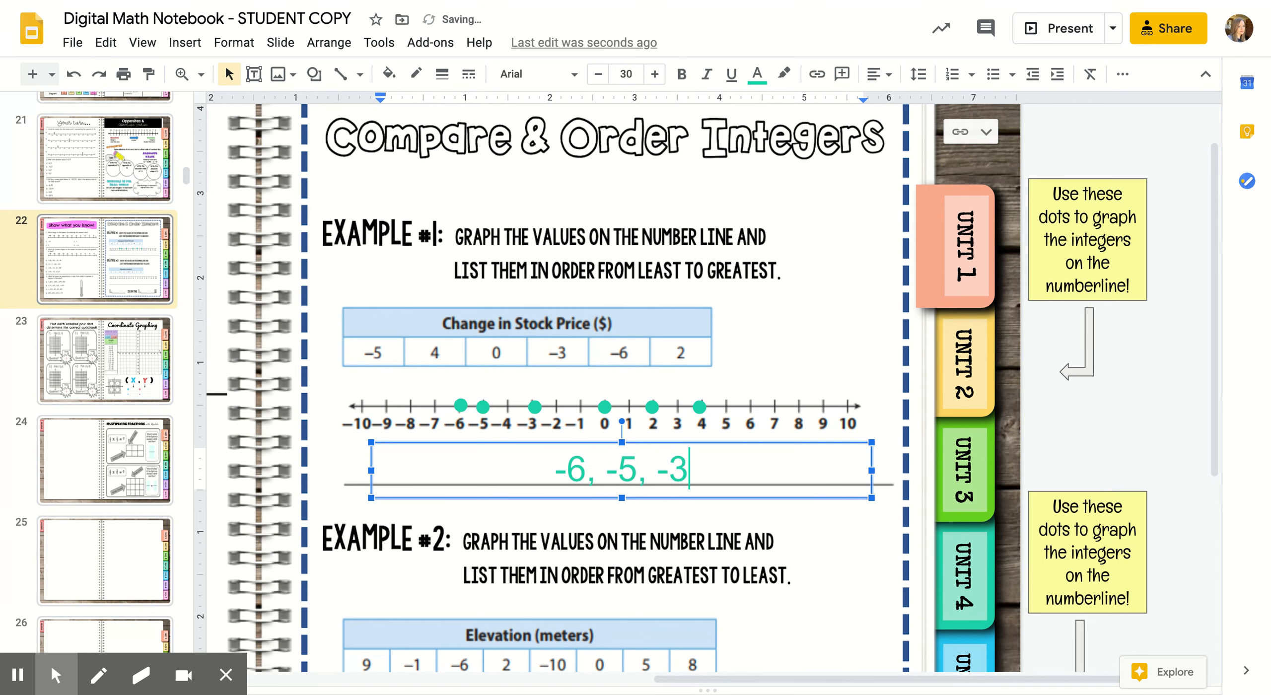
type(", 0,")
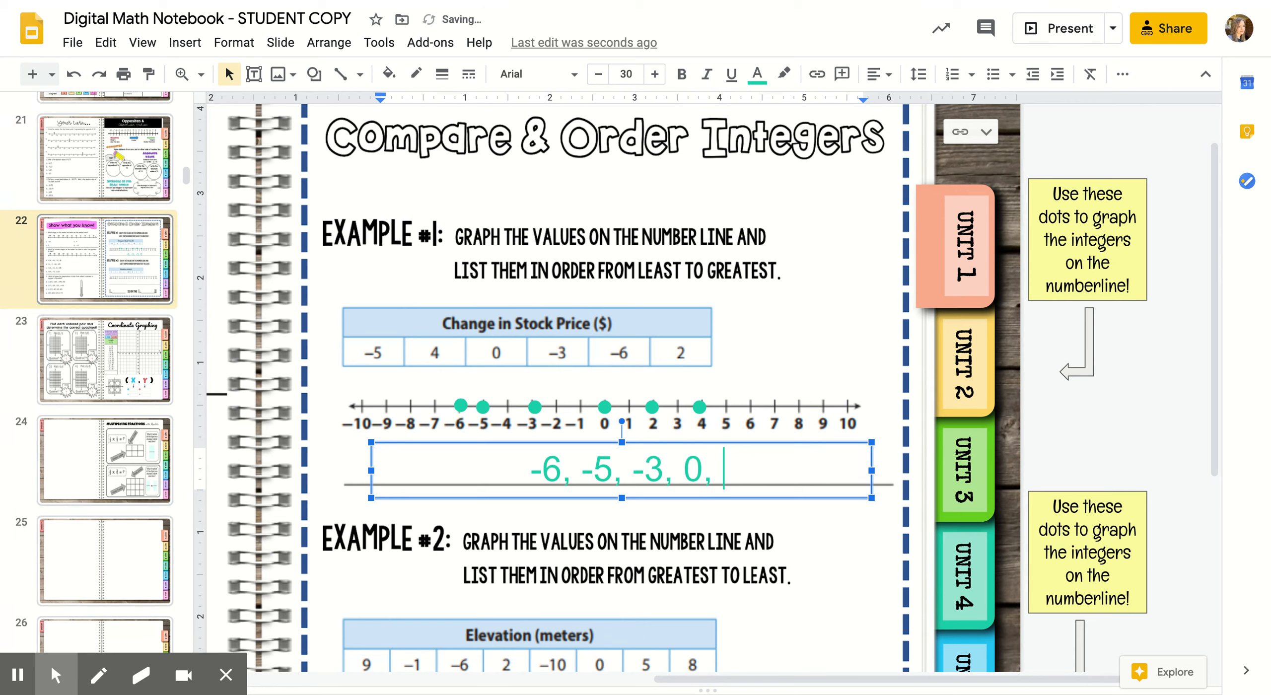
type("2, 4")
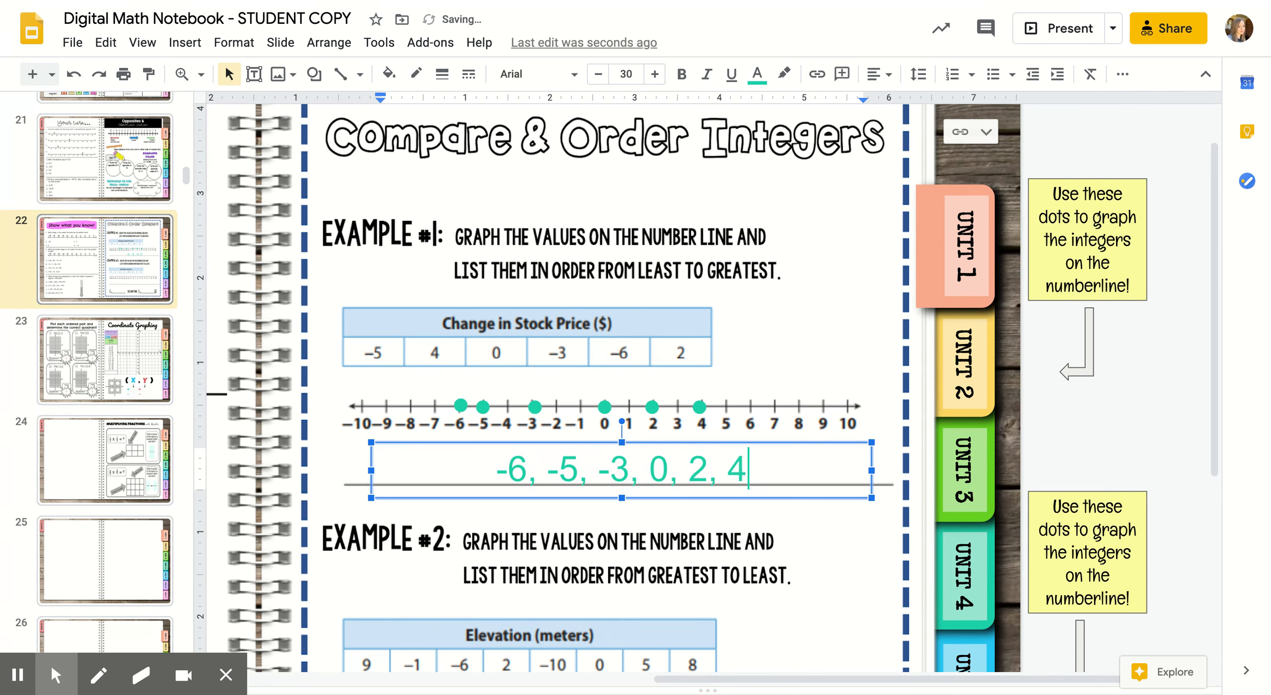
left_click(737, 368)
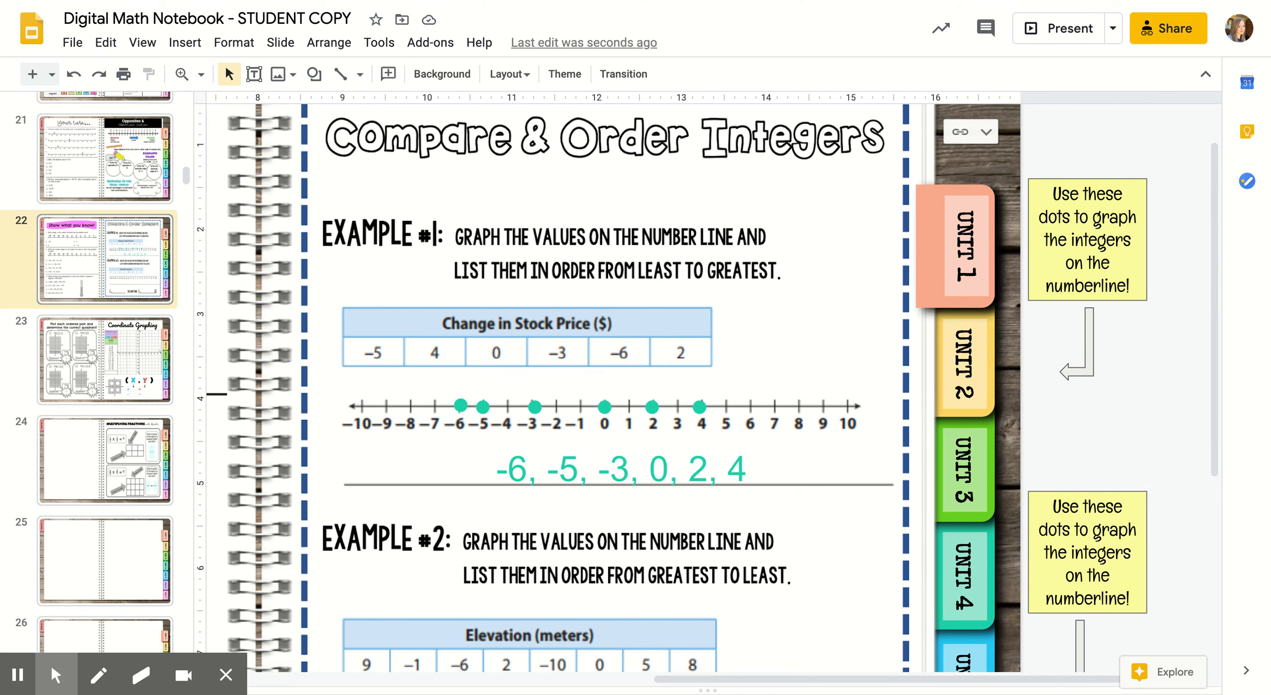
Step: Drag purple dots onto -10, -6, -1, 0, 2, 5, 8 and 9 on the Example #2 number line
scroll("down", 3)
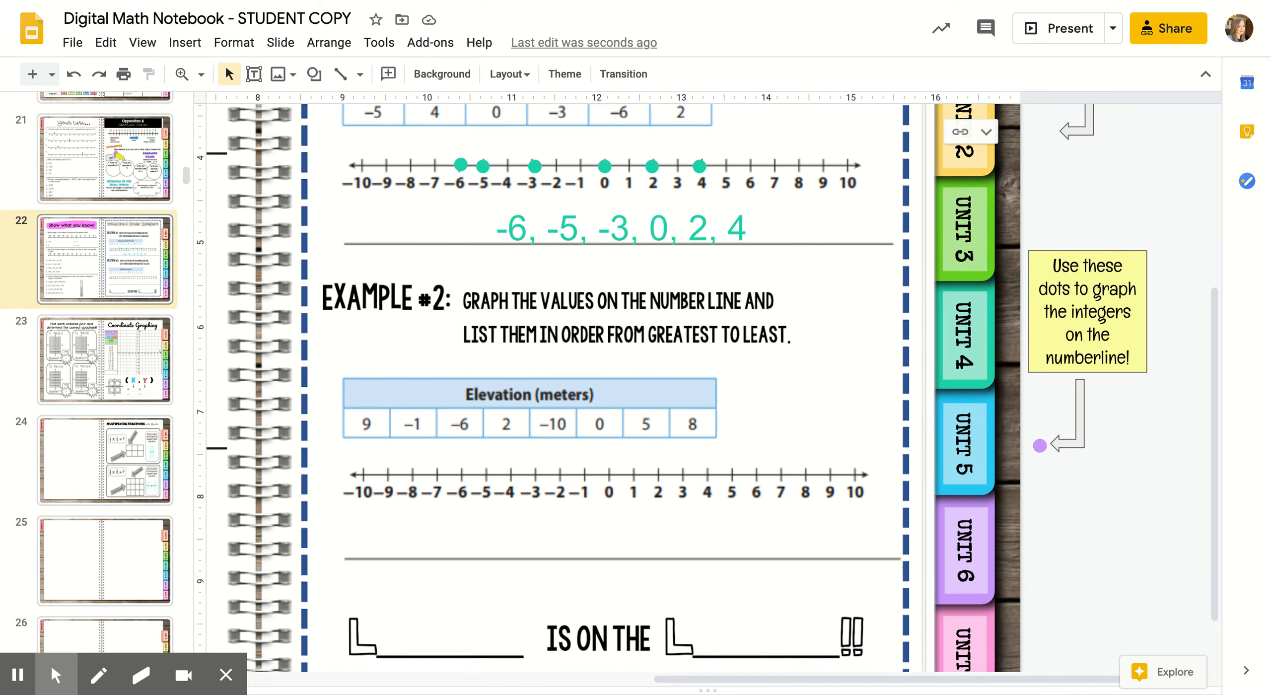
scroll("down", 3)
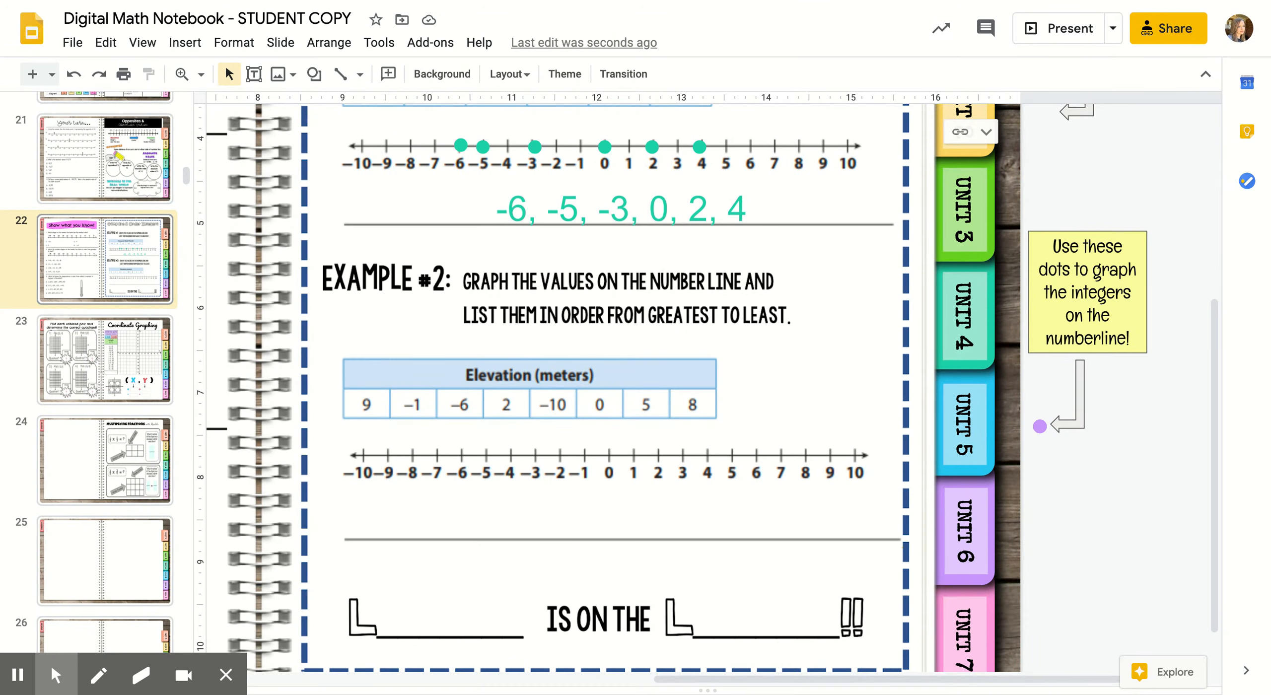
mouse_move(1026, 433)
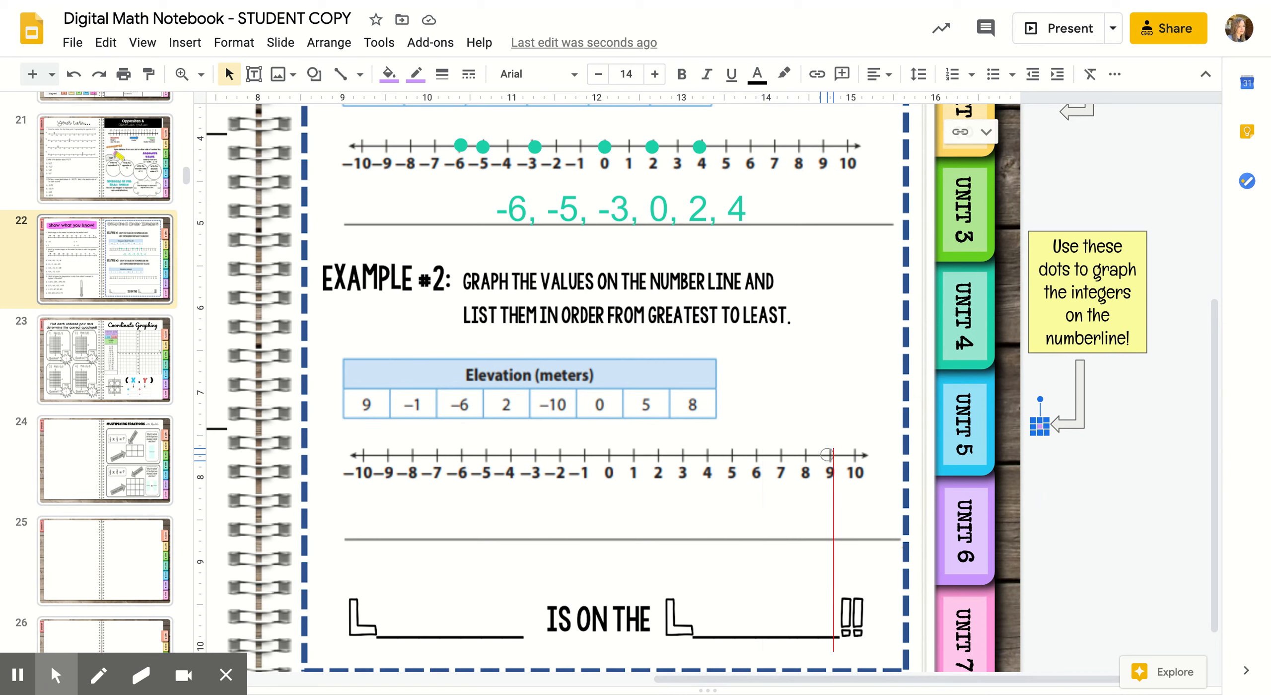
left_click_drag(1039, 425, 827, 453)
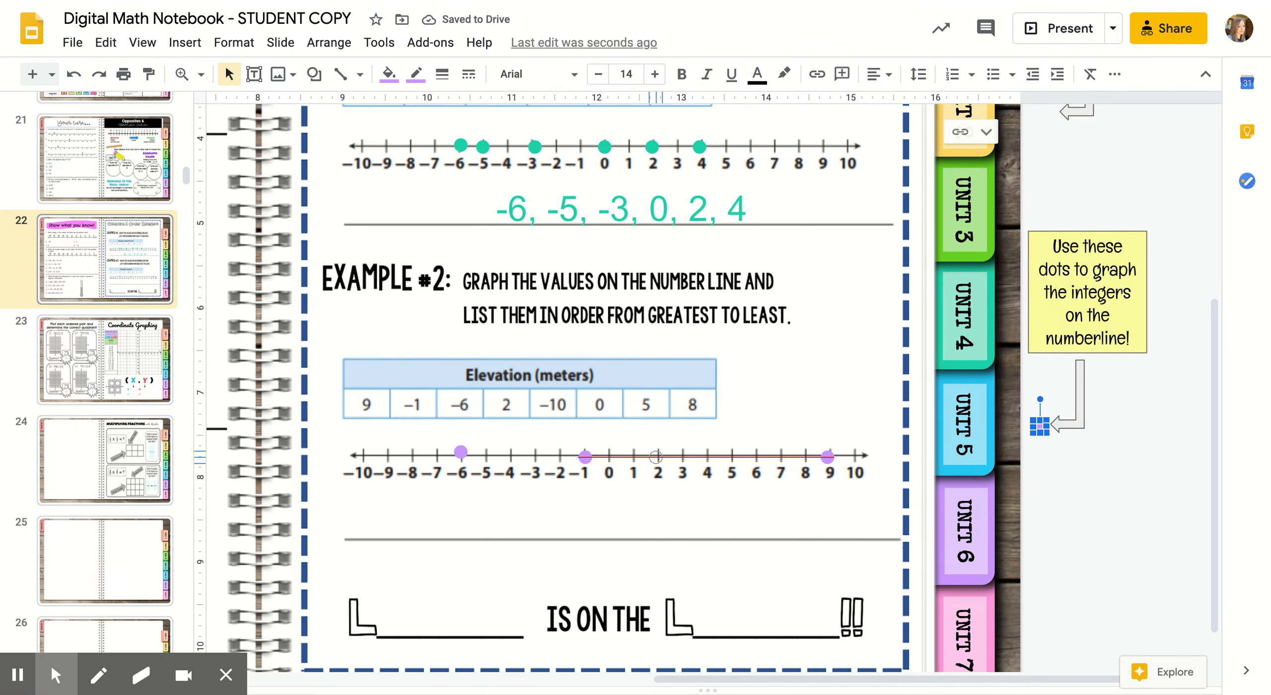
left_click_drag(1035, 426, 658, 451)
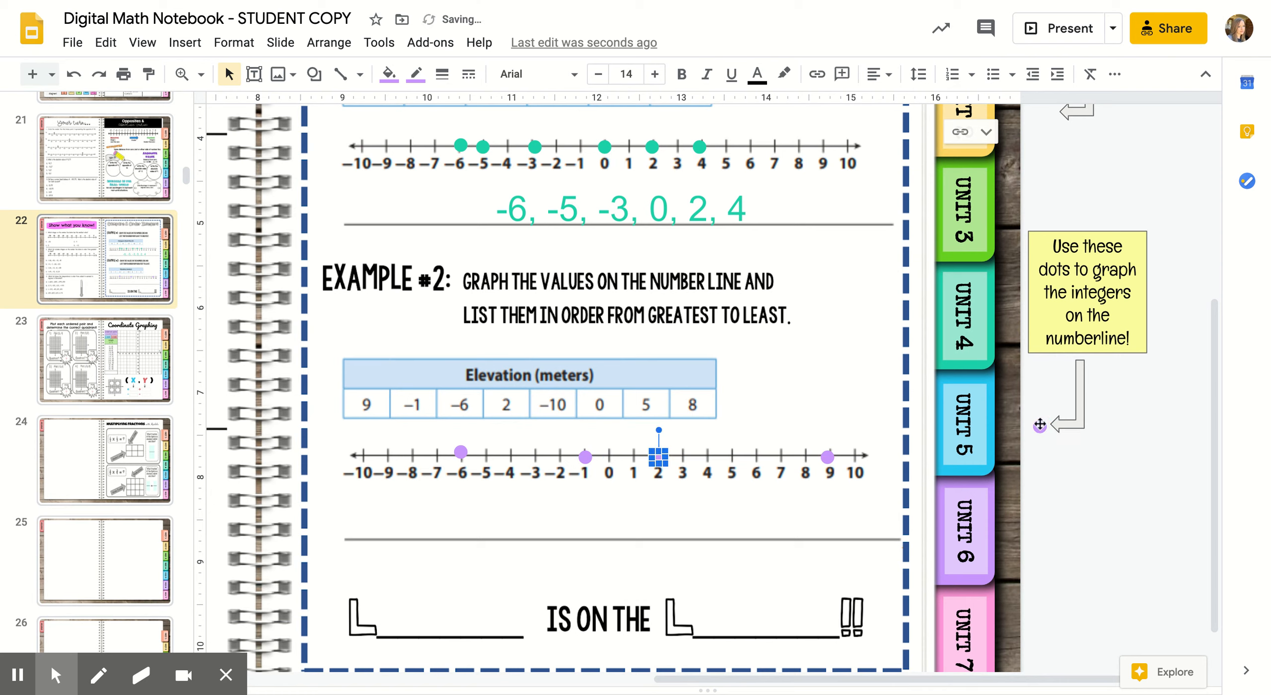
left_click_drag(660, 452, 1040, 426)
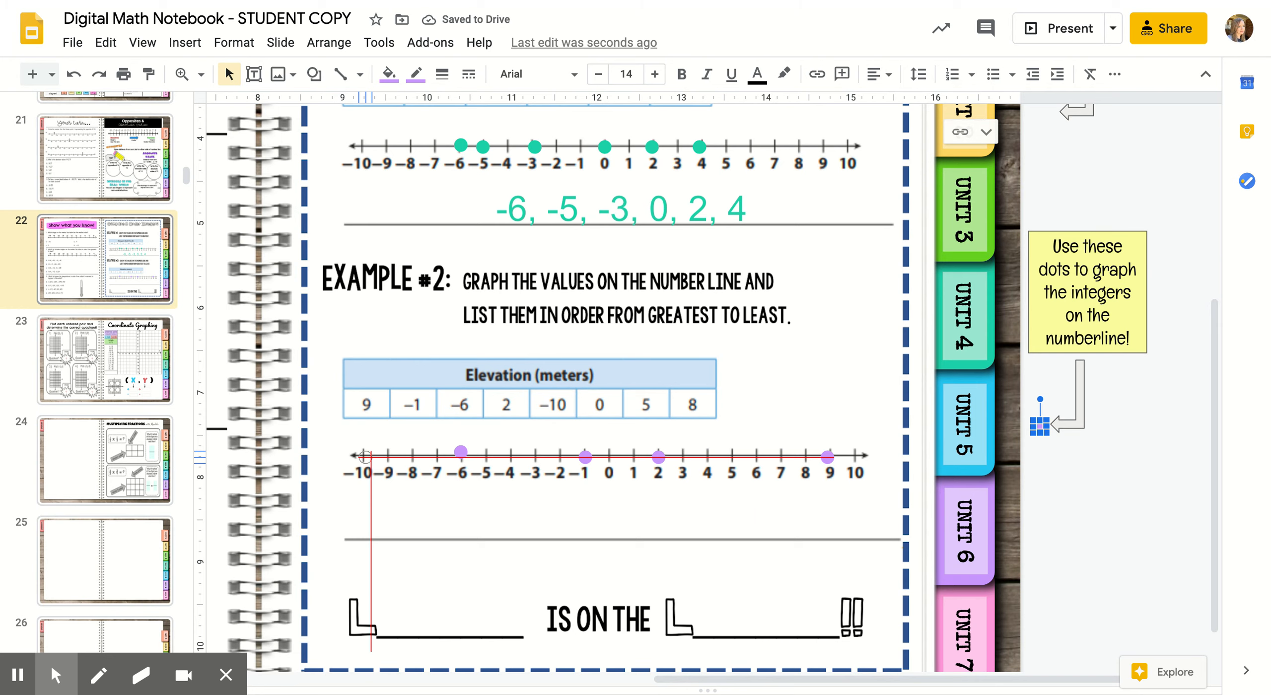
left_click_drag(1033, 428, 361, 433)
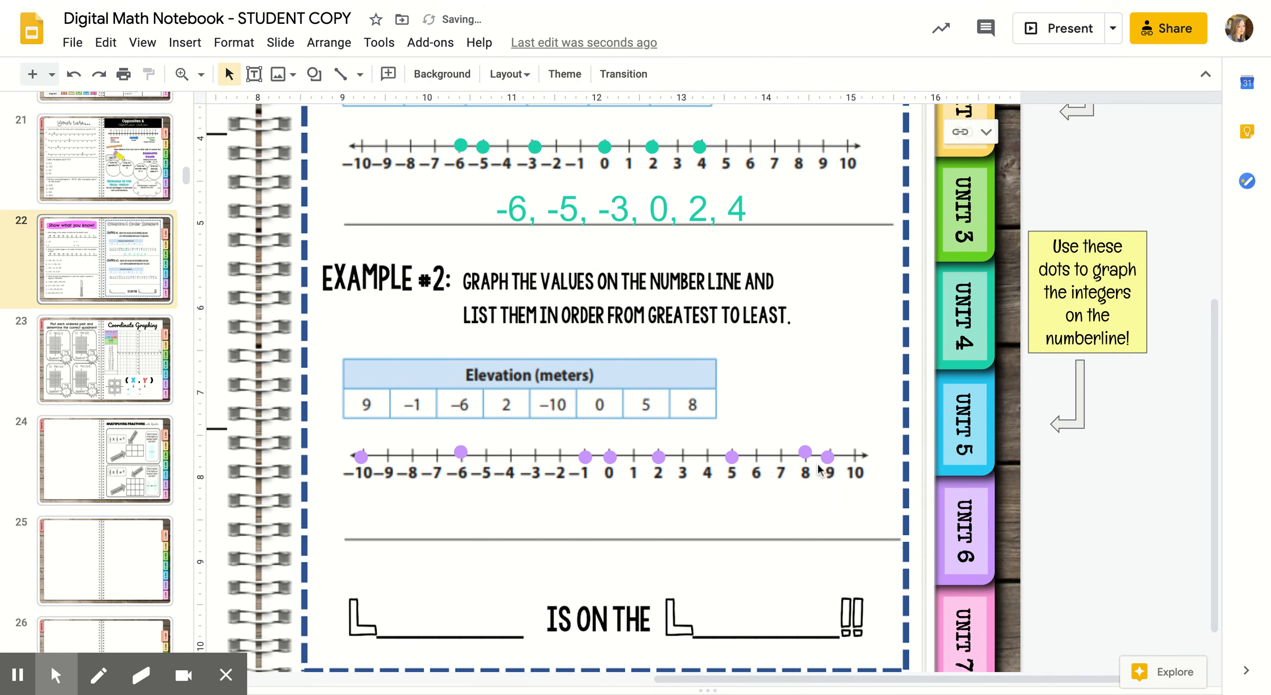
left_click(804, 452)
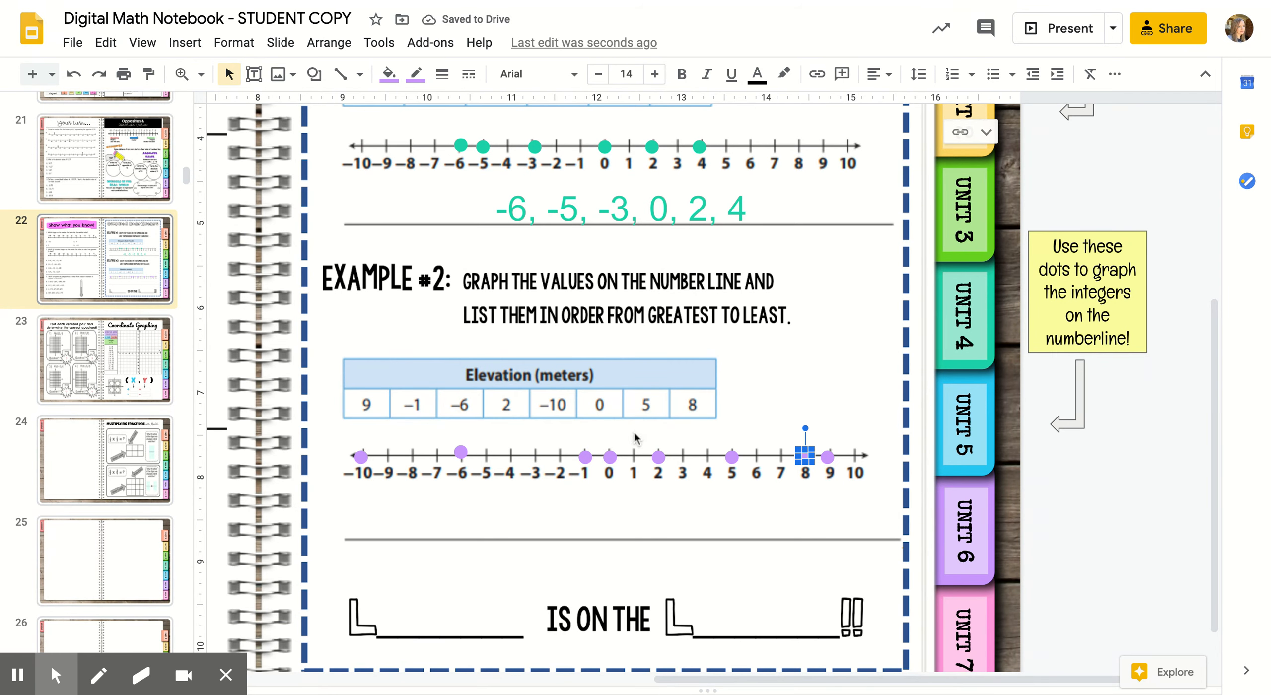
mouse_move(321, 478)
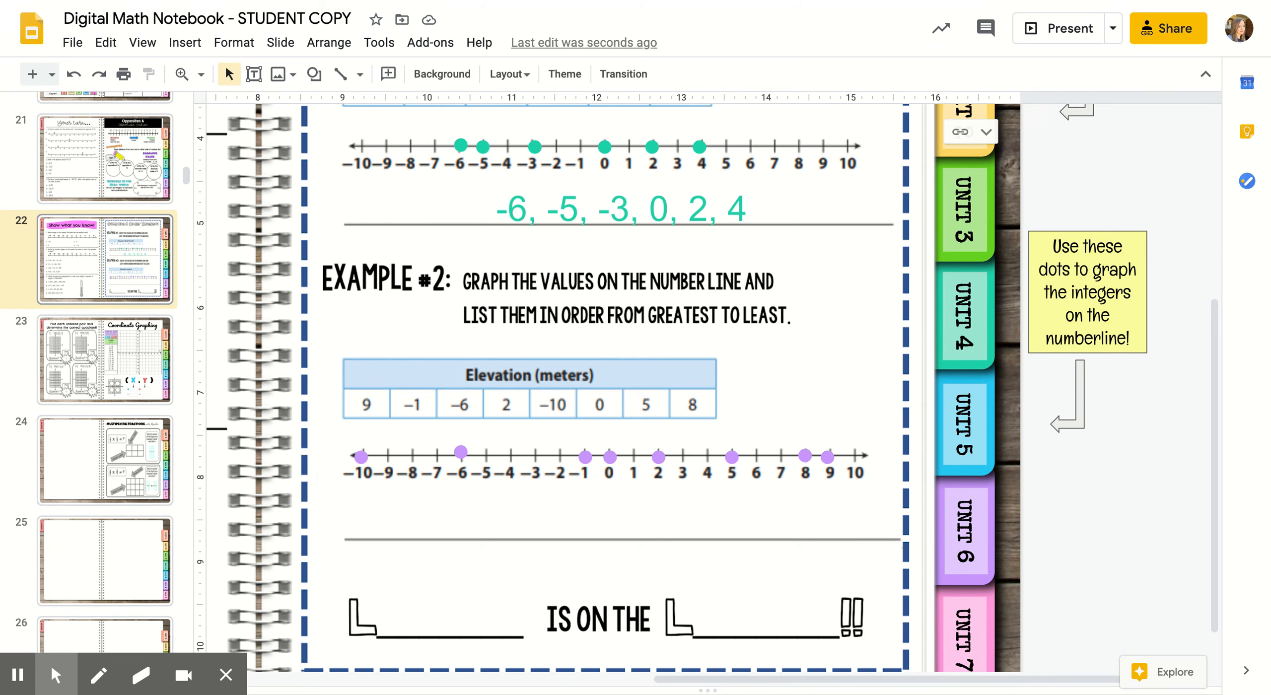
mouse_move(934, 492)
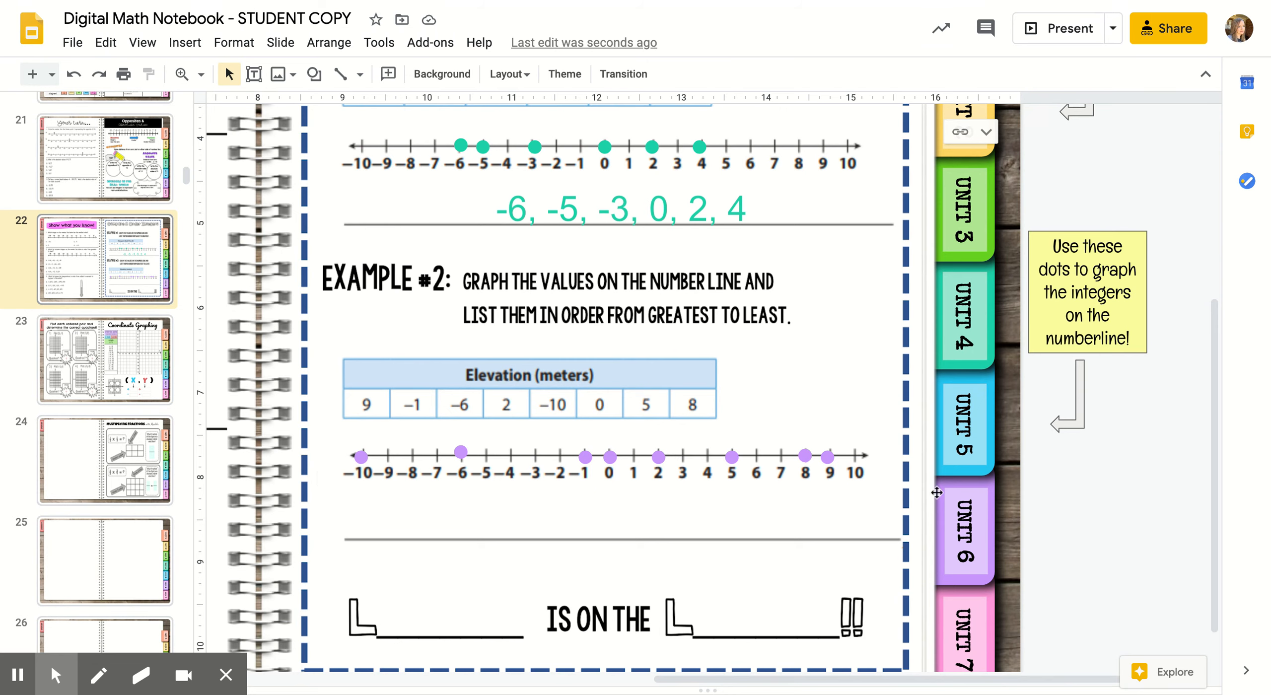
mouse_move(879, 468)
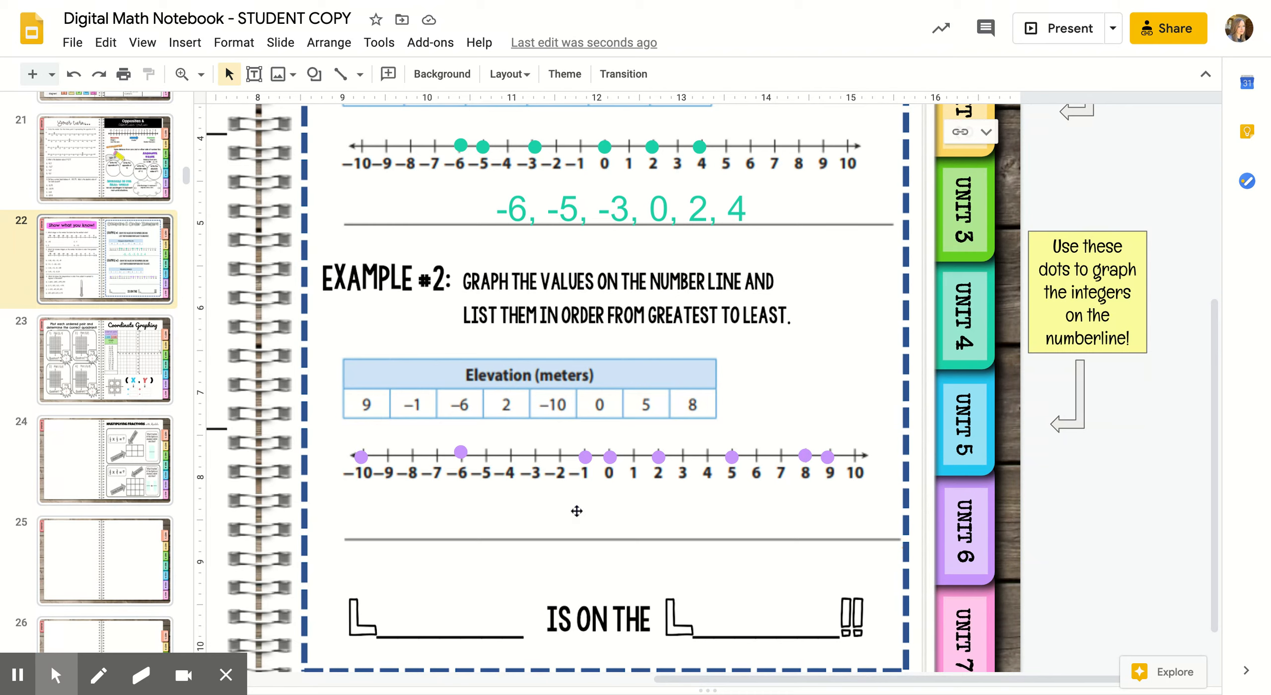
Step: Fill Example #2's answer line with the elevations greatest to least: '9, 8, 5, 2, 0, -1, -6, -10'
type("9")
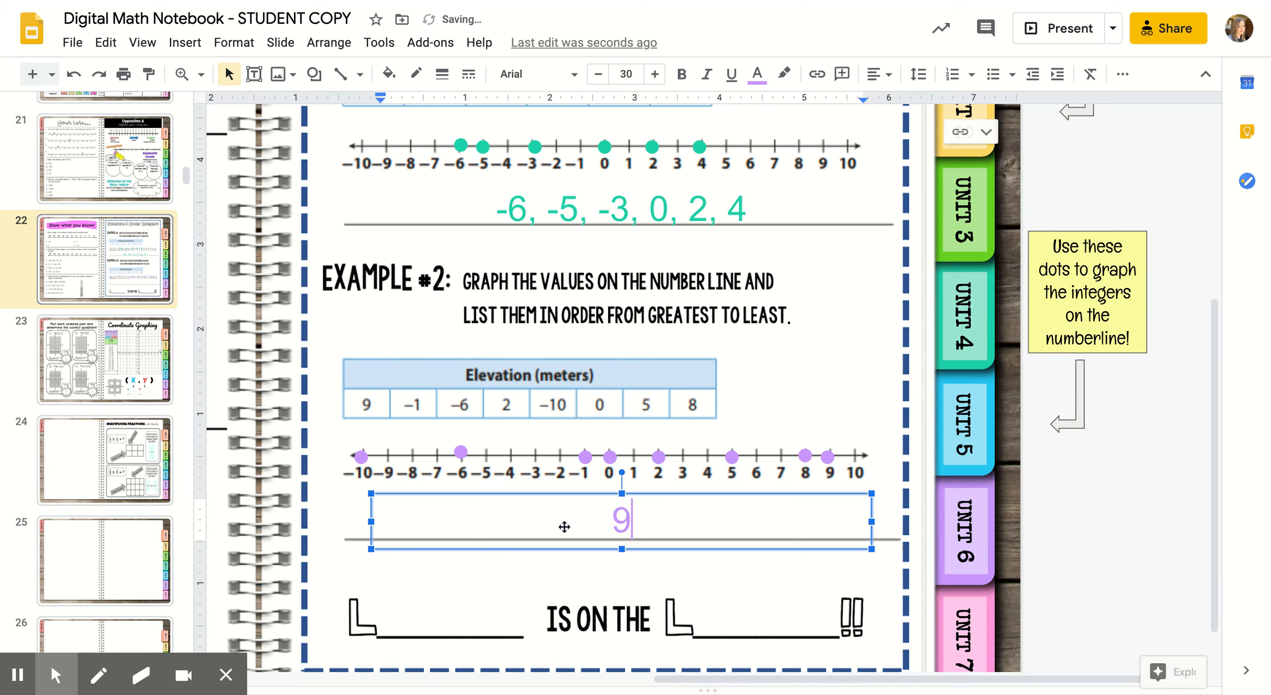
type(", 8")
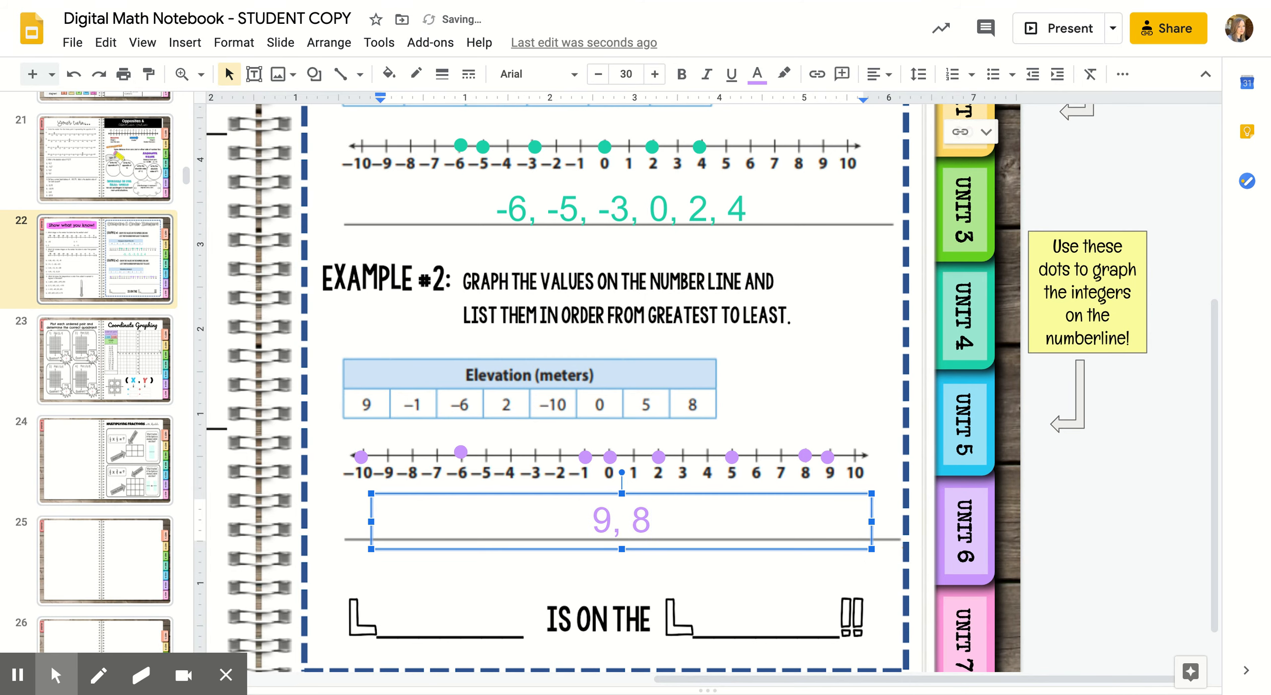
type(", 5,")
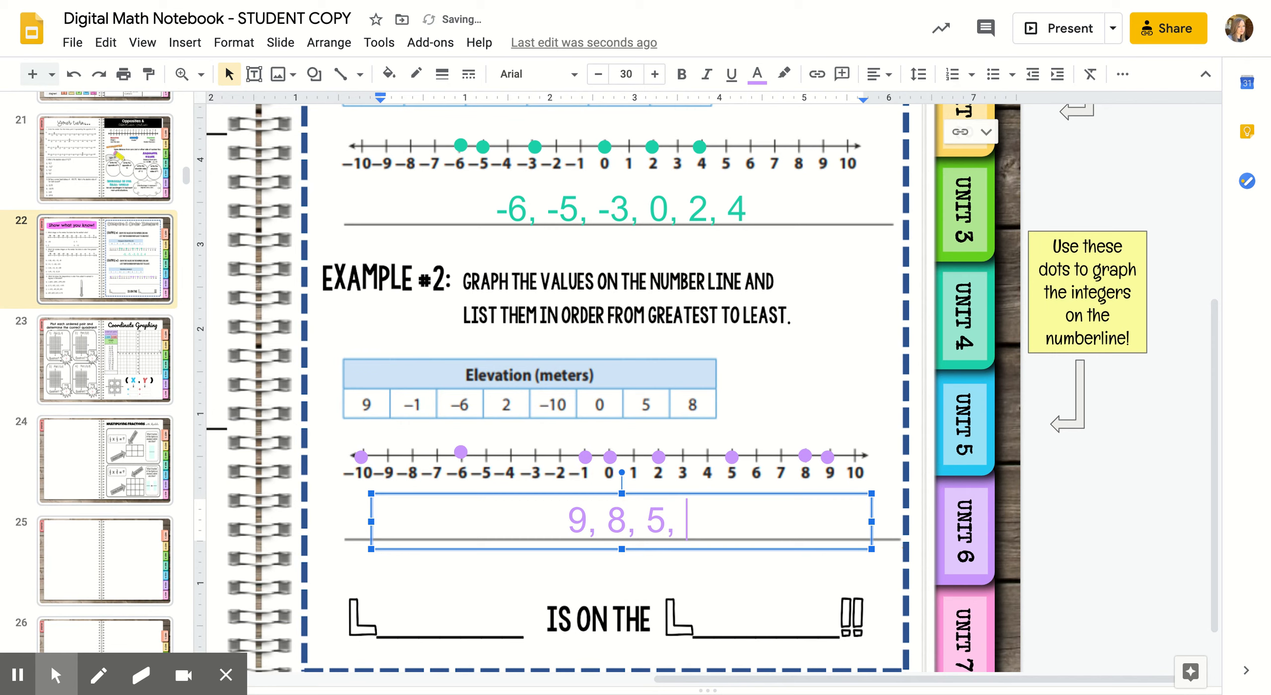
type("2,")
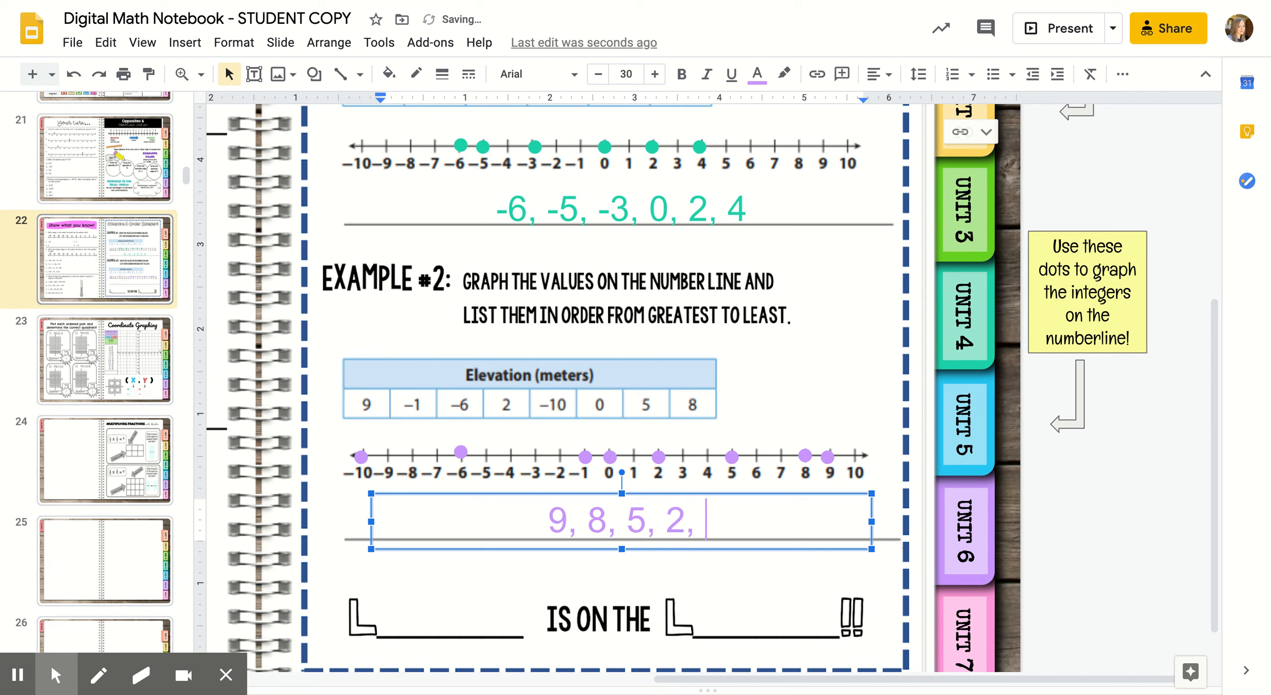
type("0, -")
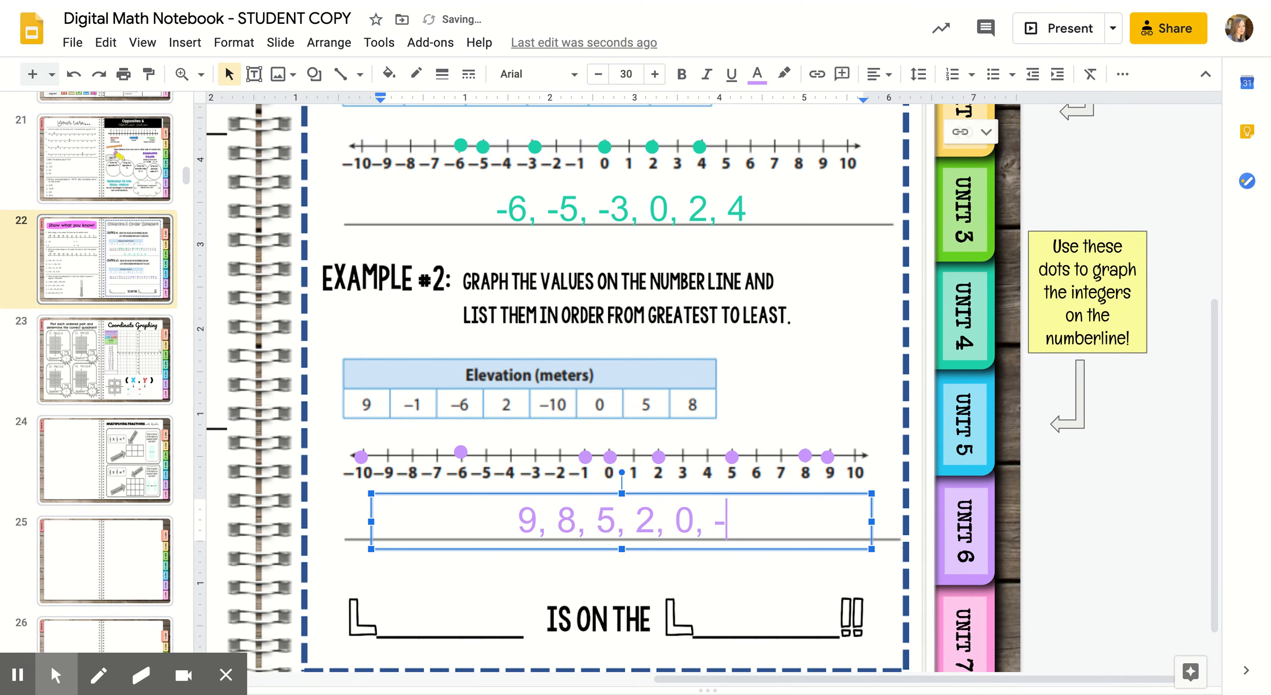
type("1,")
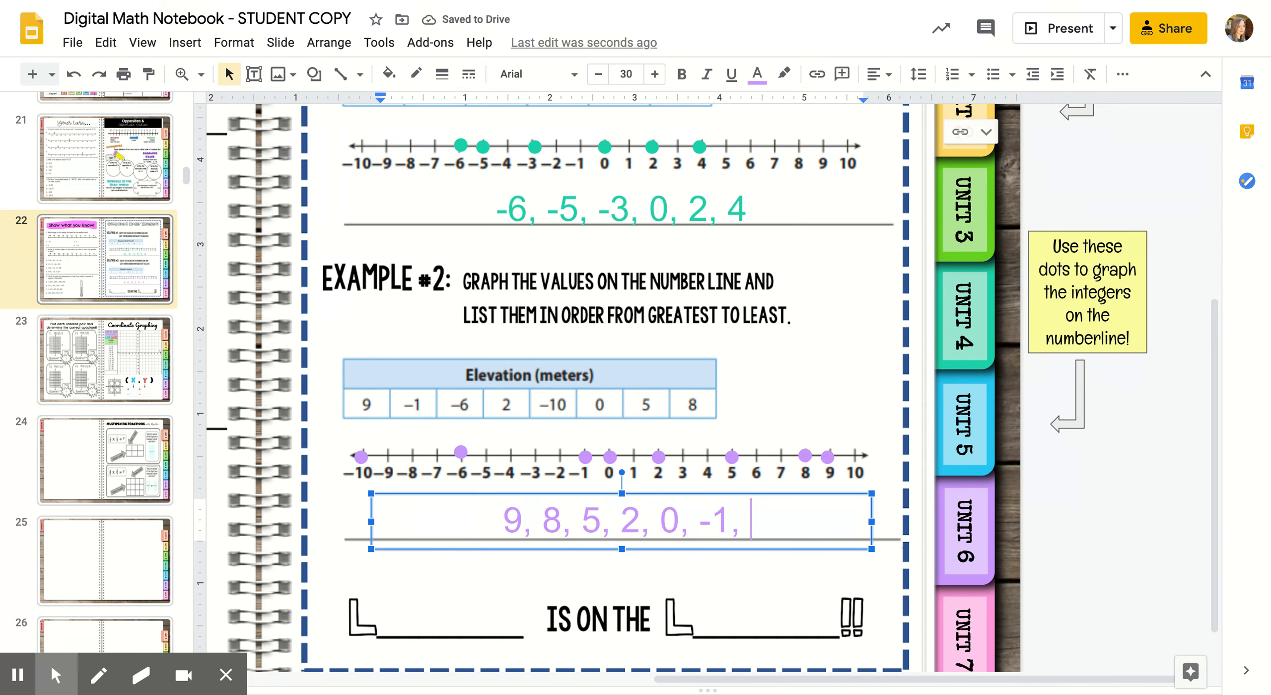
type("-6,")
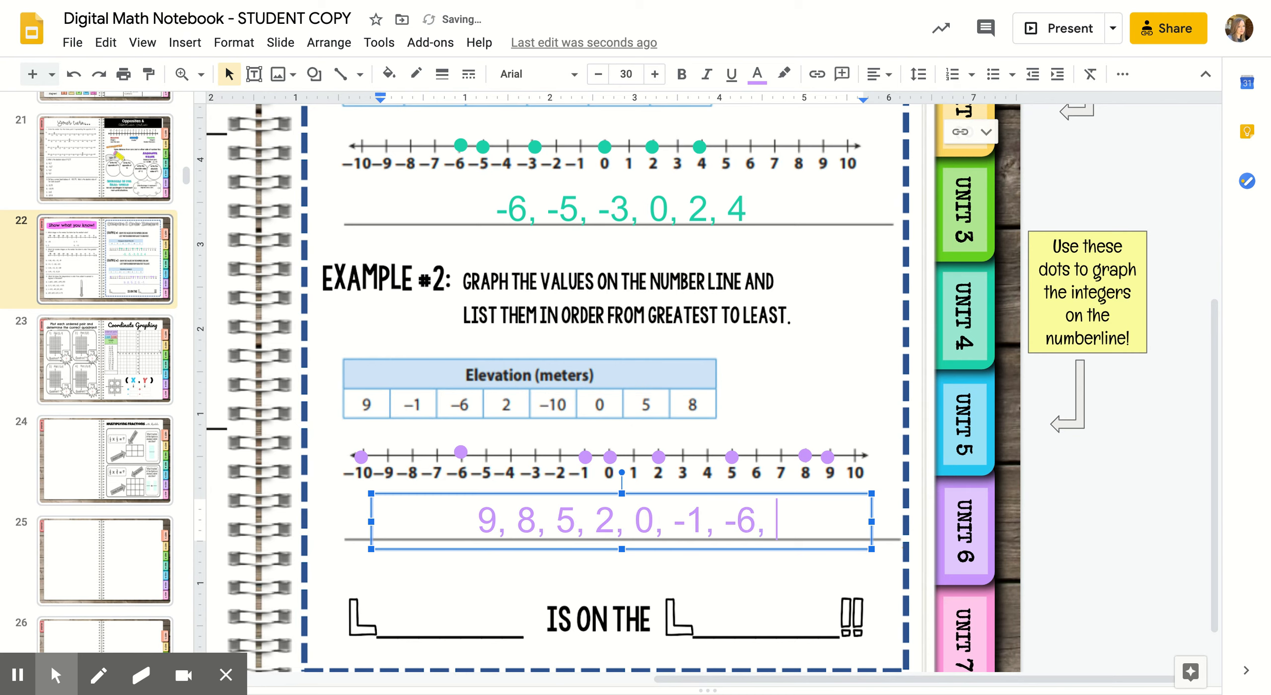
type("-1")
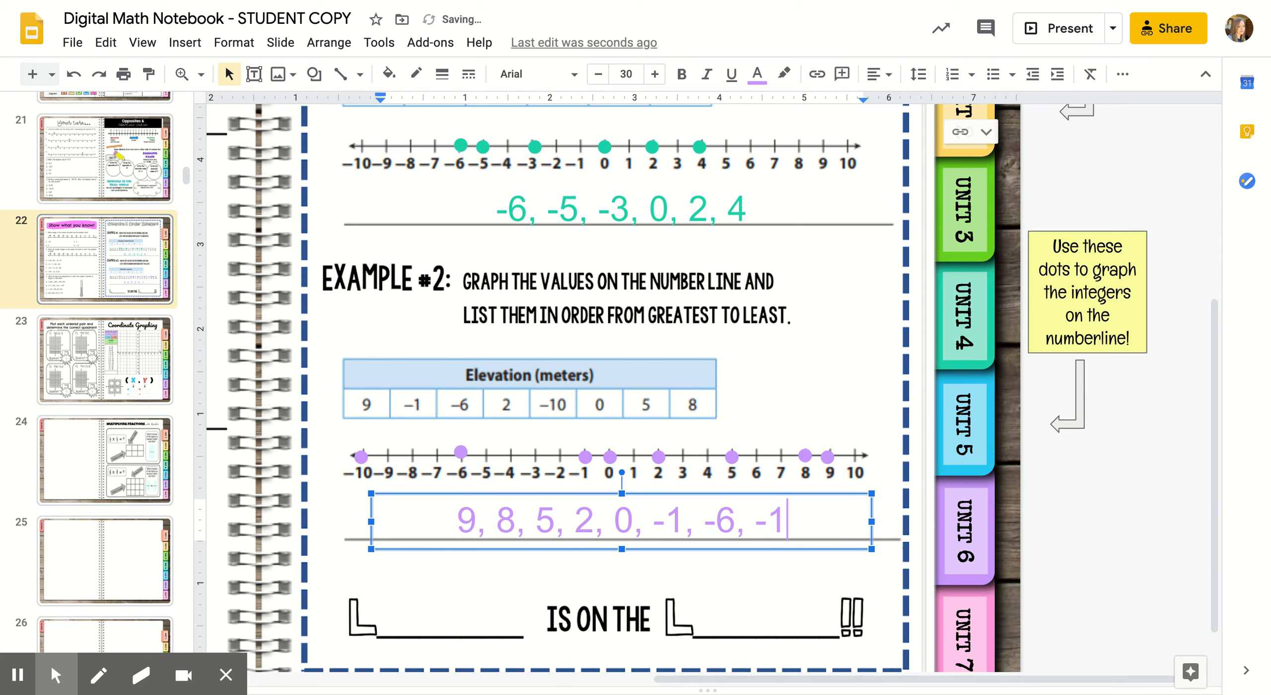
type("0")
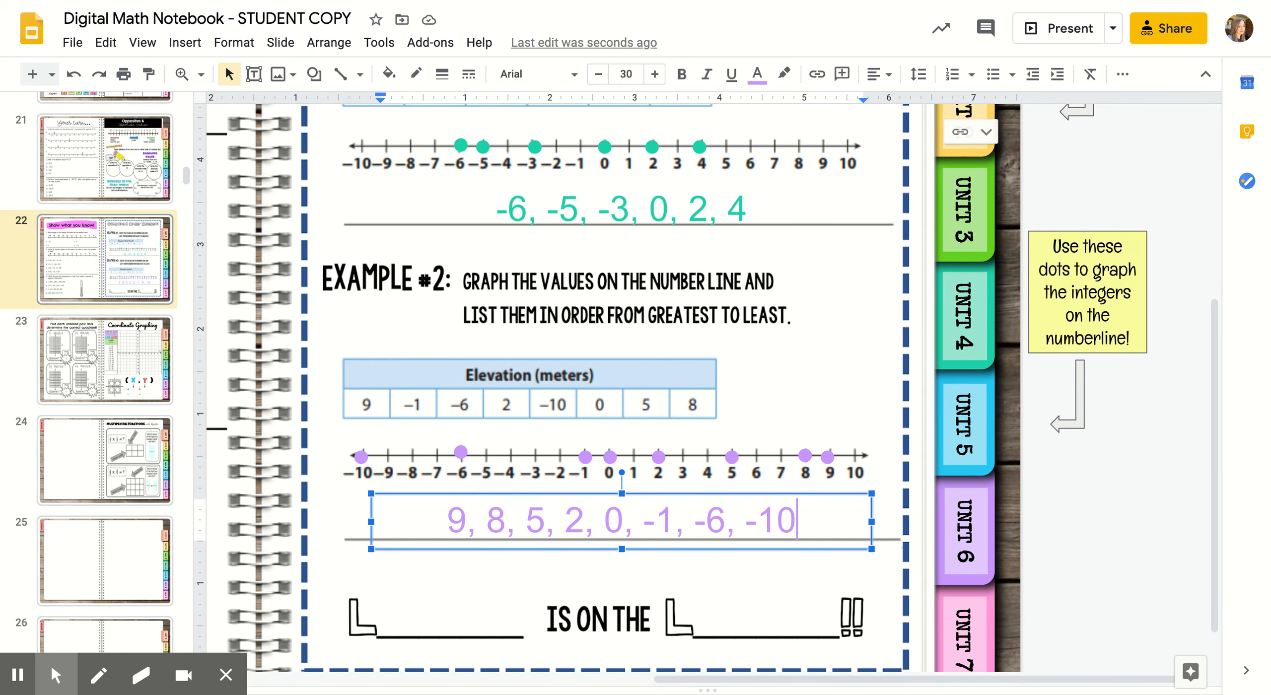
mouse_move(441, 642)
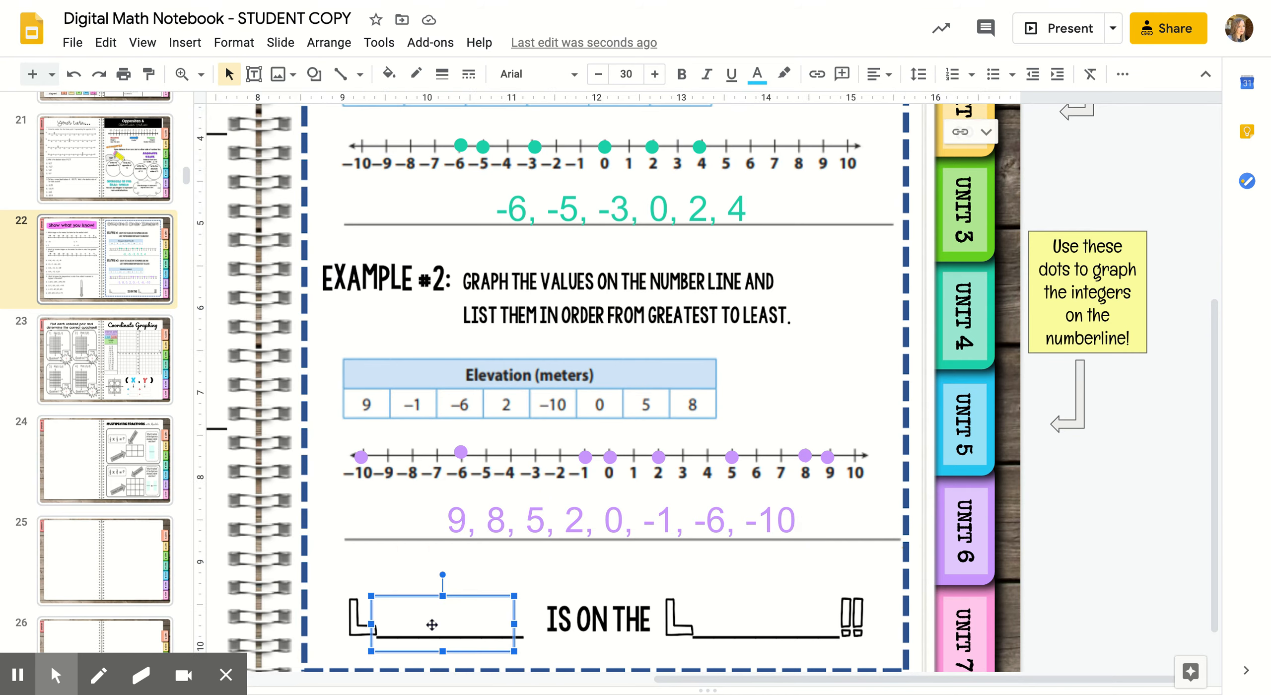
Step: Complete the blanks to read 'Least is on the Left' and start the slideshow with Present
type("east")
left_click(765, 620)
type("eft")
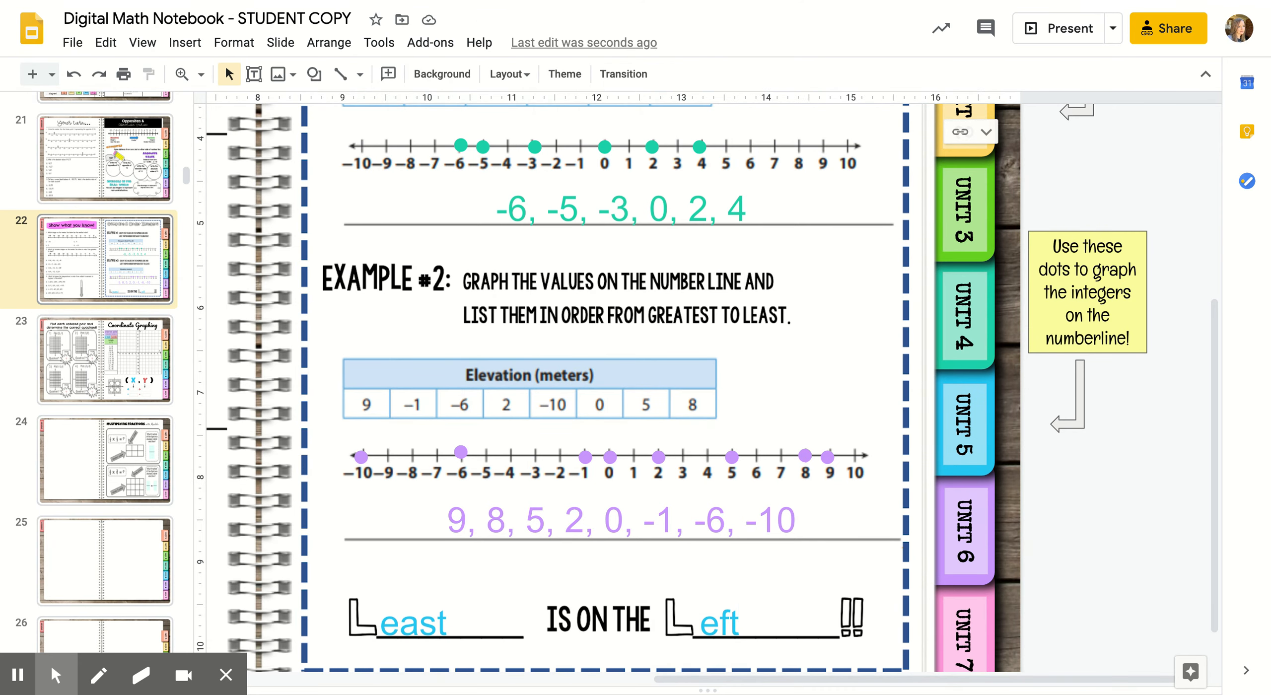
mouse_move(1051, 45)
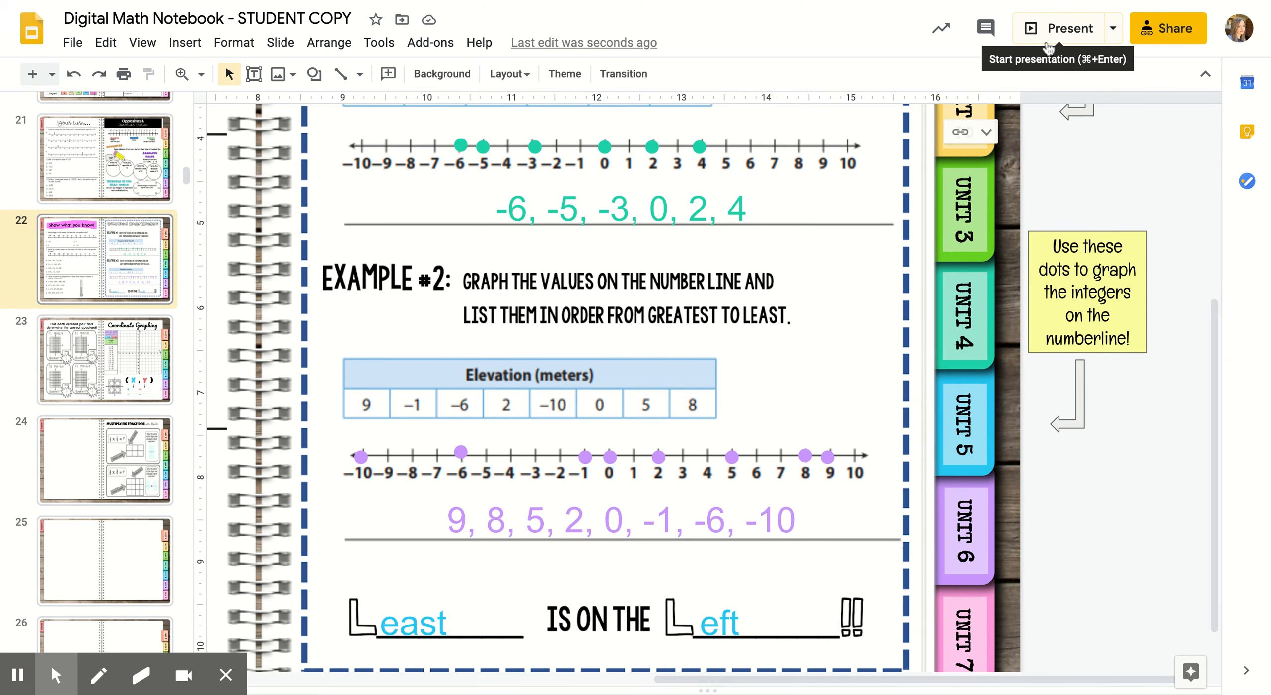
left_click(1068, 28)
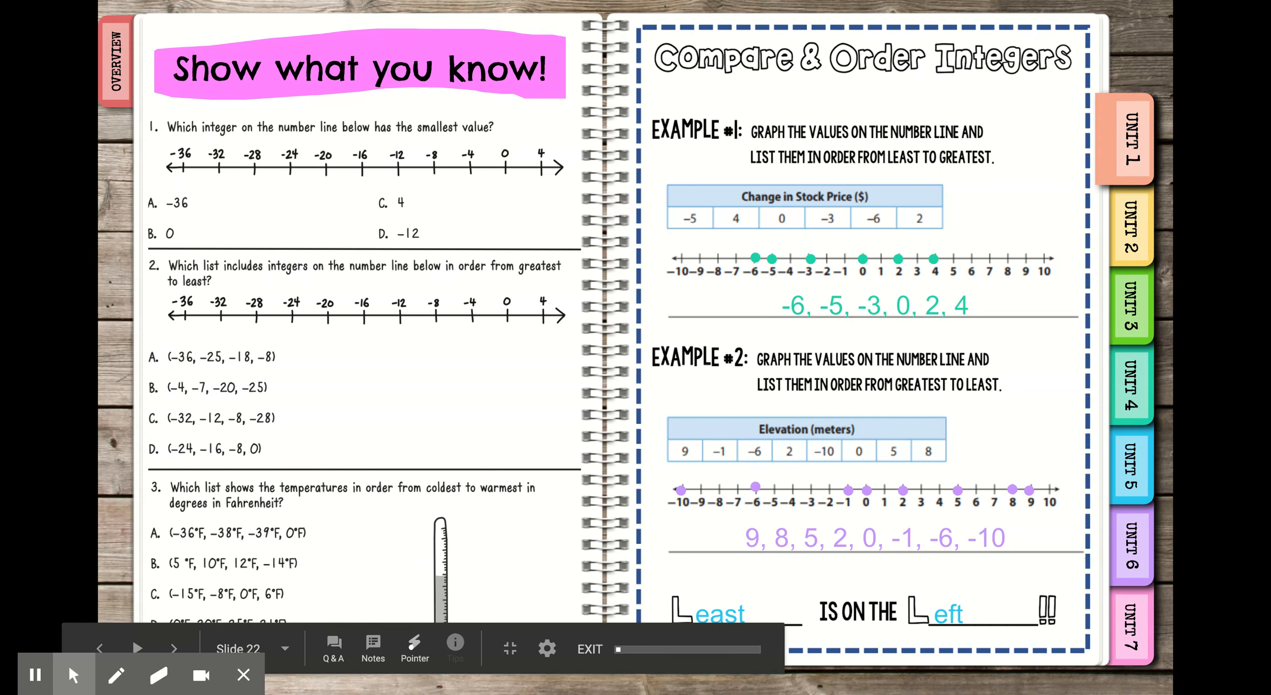